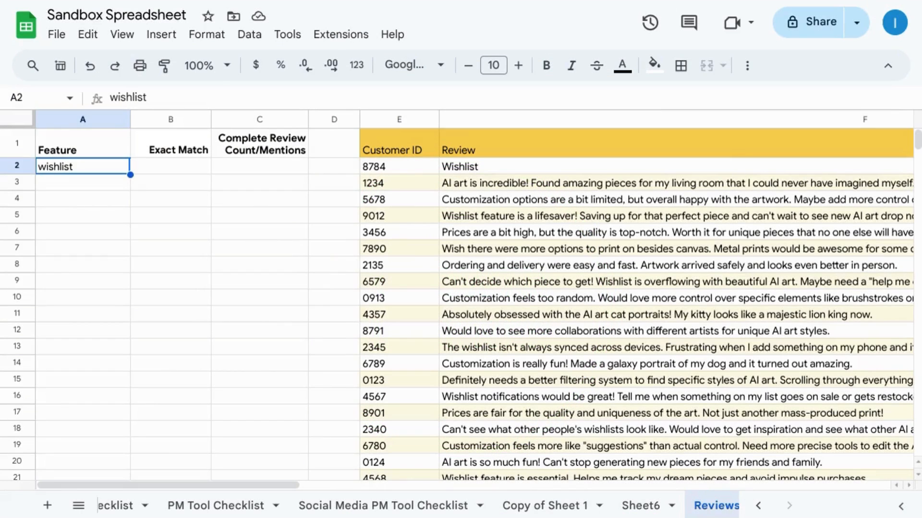
mouse_move(301, 302)
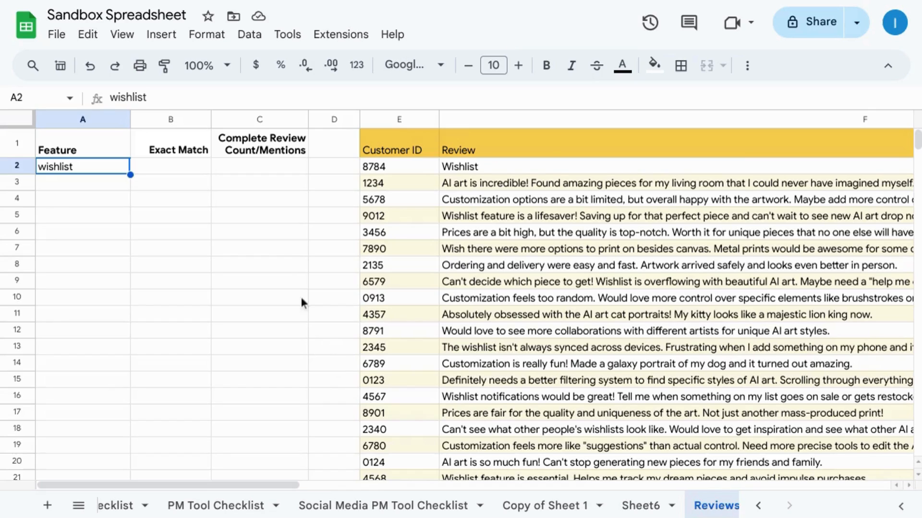
mouse_move(558, 401)
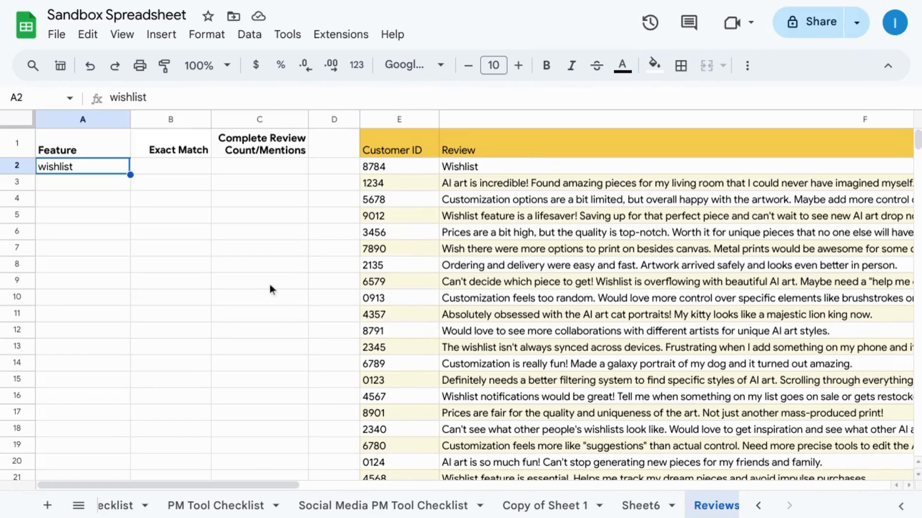
mouse_move(261, 278)
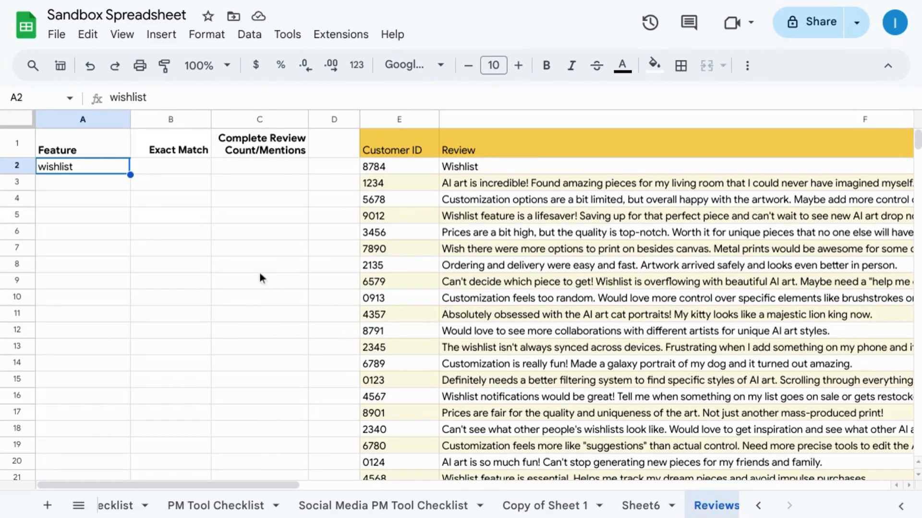
mouse_move(94, 170)
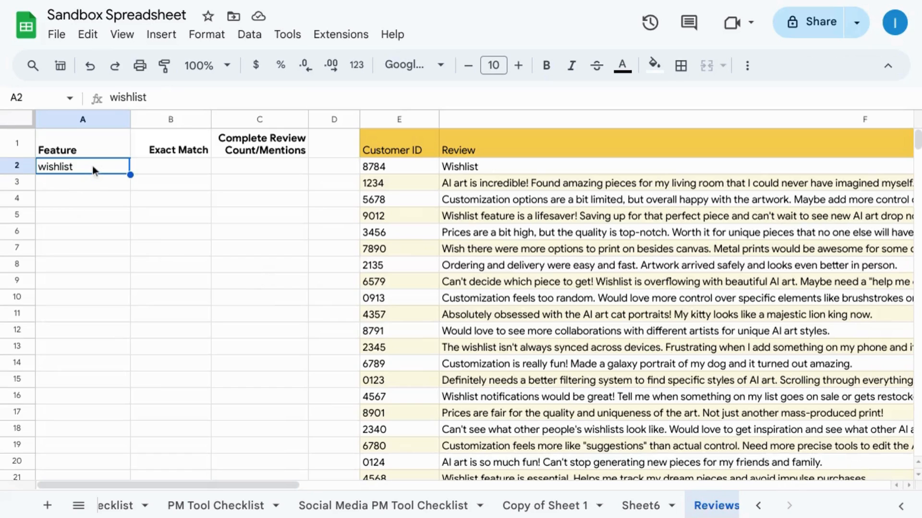
mouse_move(178, 172)
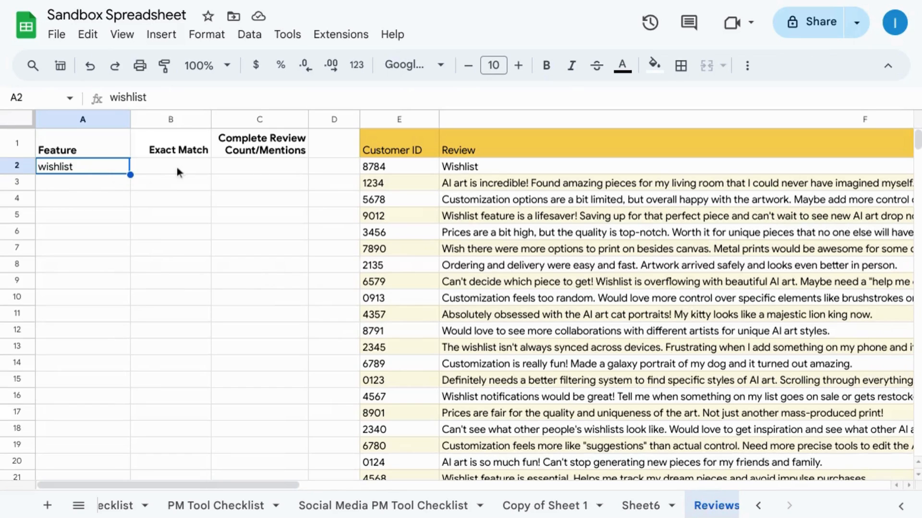
mouse_move(183, 178)
type("=")
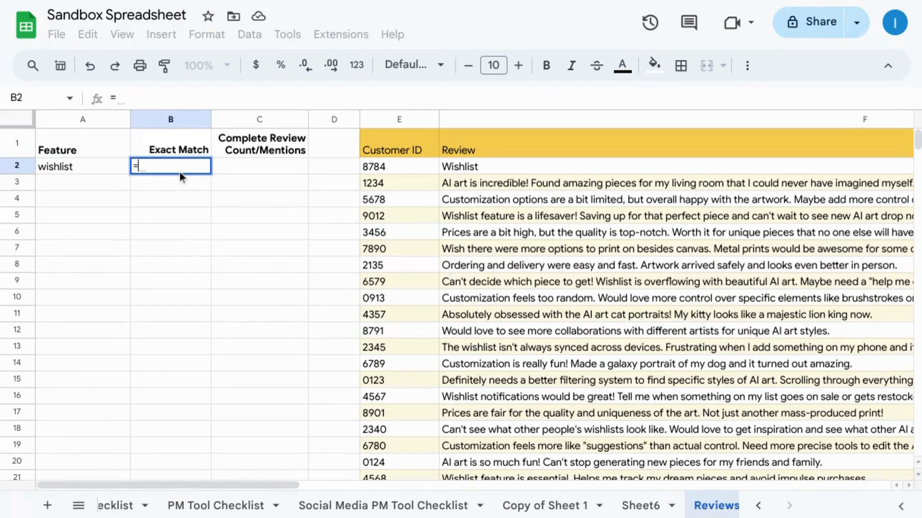
Enter =countif(F2:F,"wishlist") in B2 so the exact-match count returns 1.
type("countif")
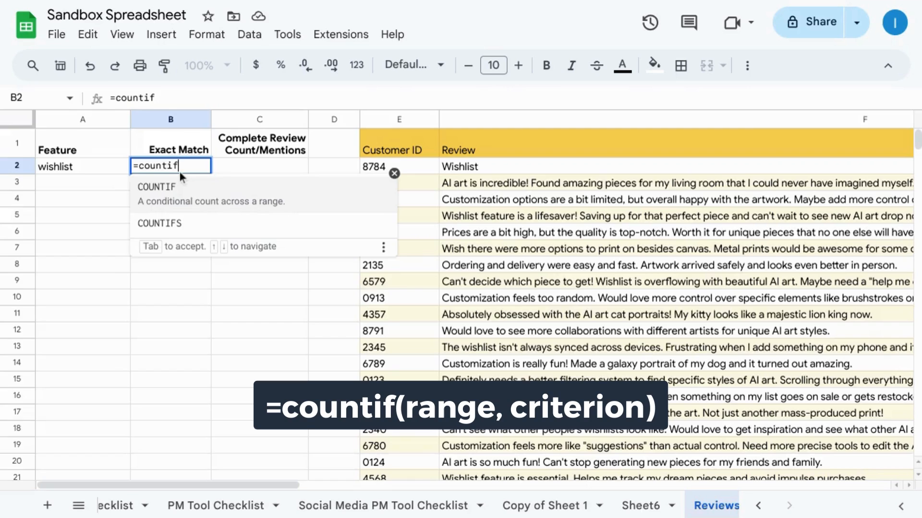
type("(")
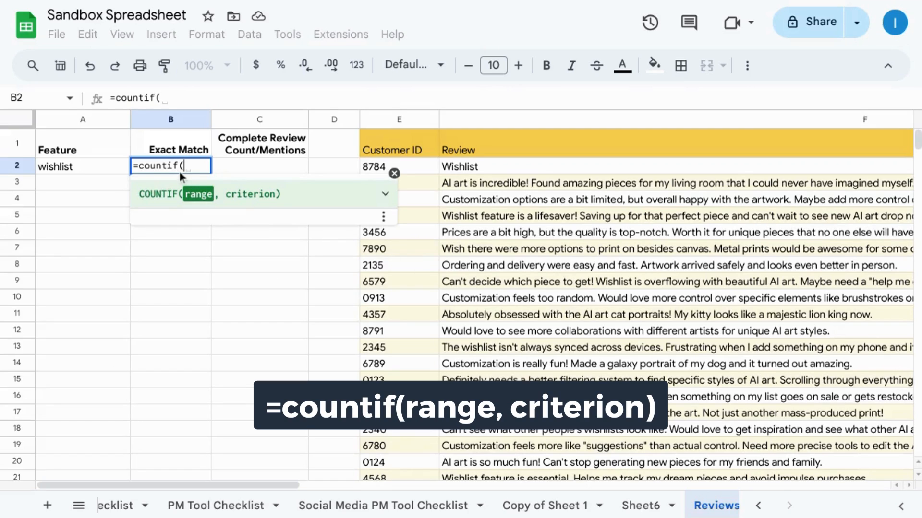
type("F")
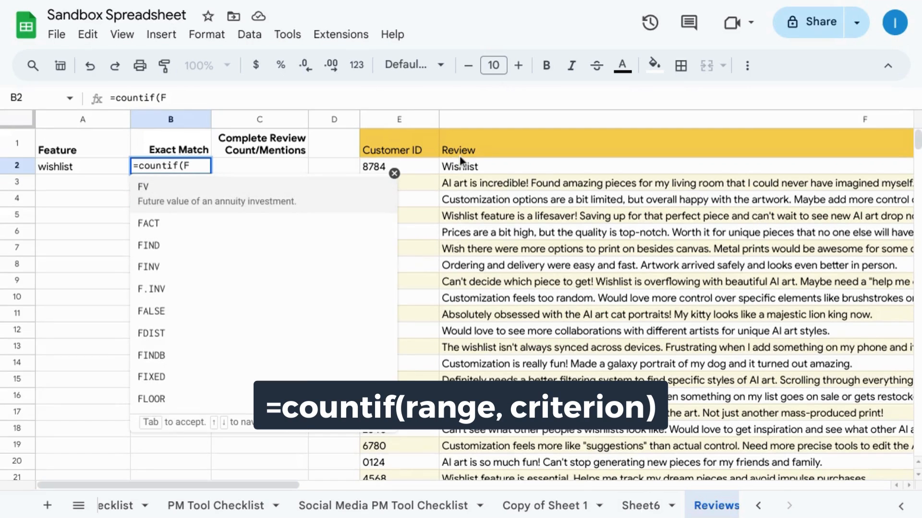
type("2:F,")
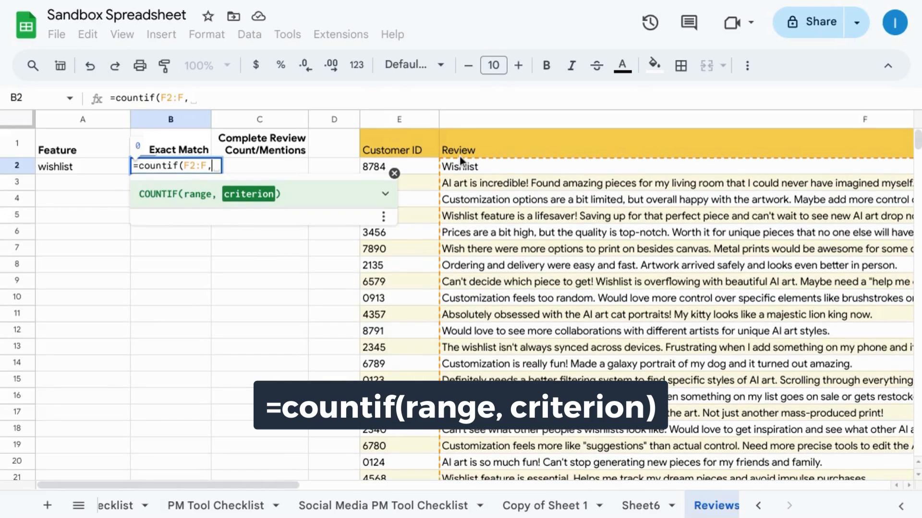
type("\"wishlist")
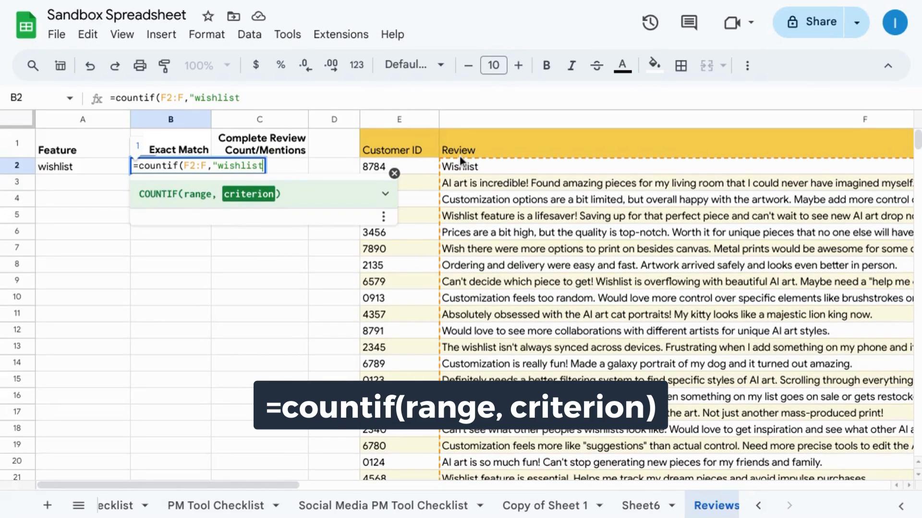
key("Enter")
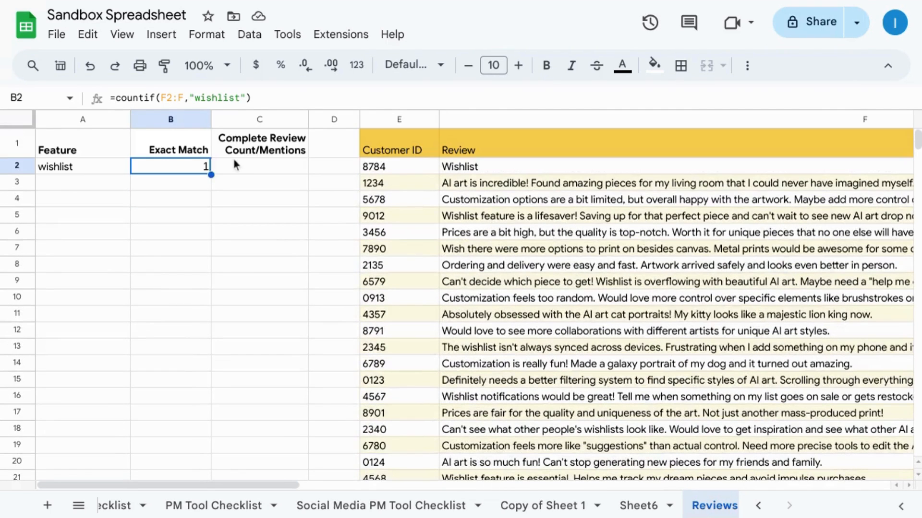
Enter =countif(F2:F,"*"&A2&"*") in C2 so the wildcard mention count returns 8.
left_click(260, 167)
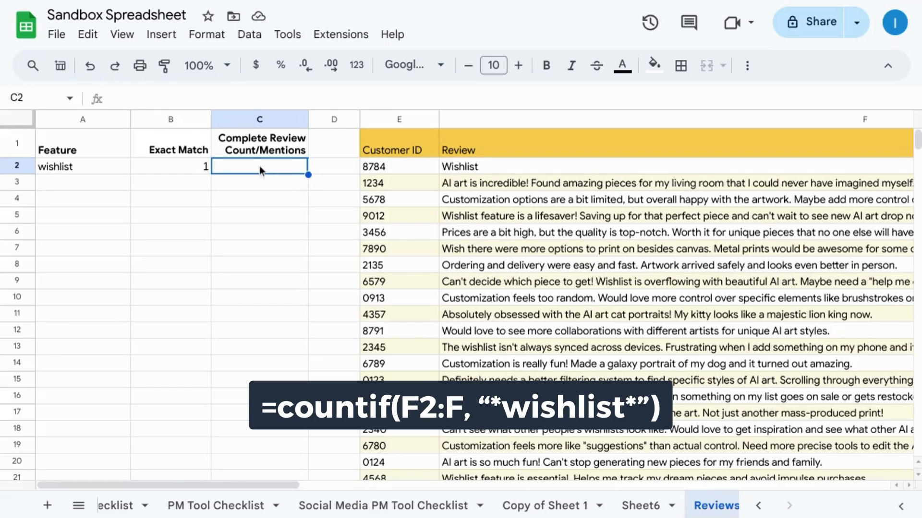
key("Enter")
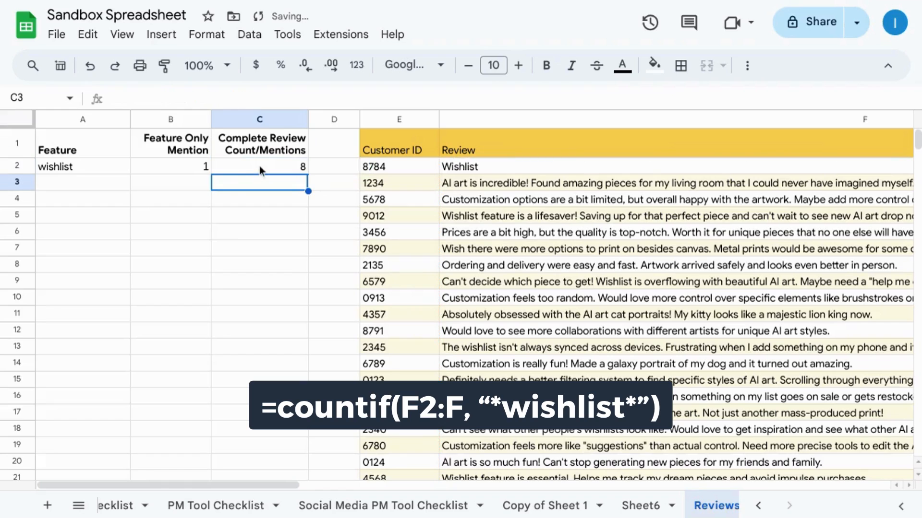
left_click(259, 167)
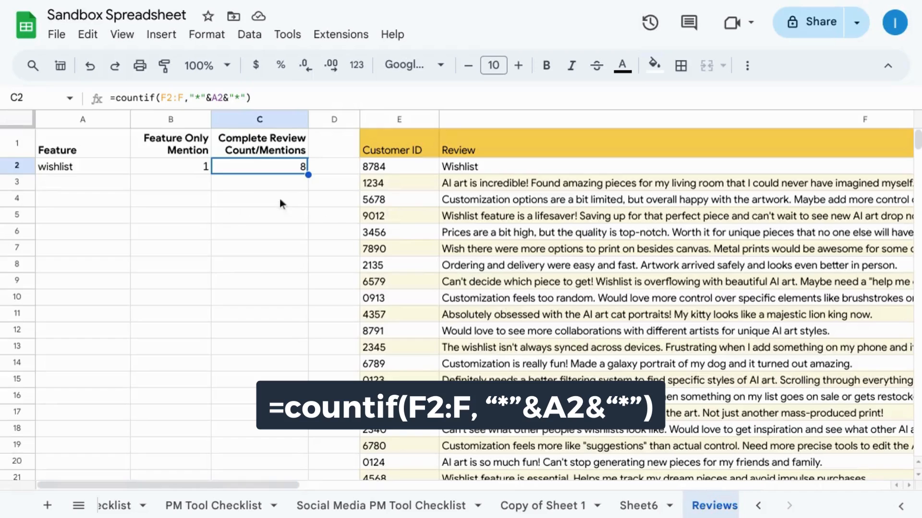
mouse_move(153, 173)
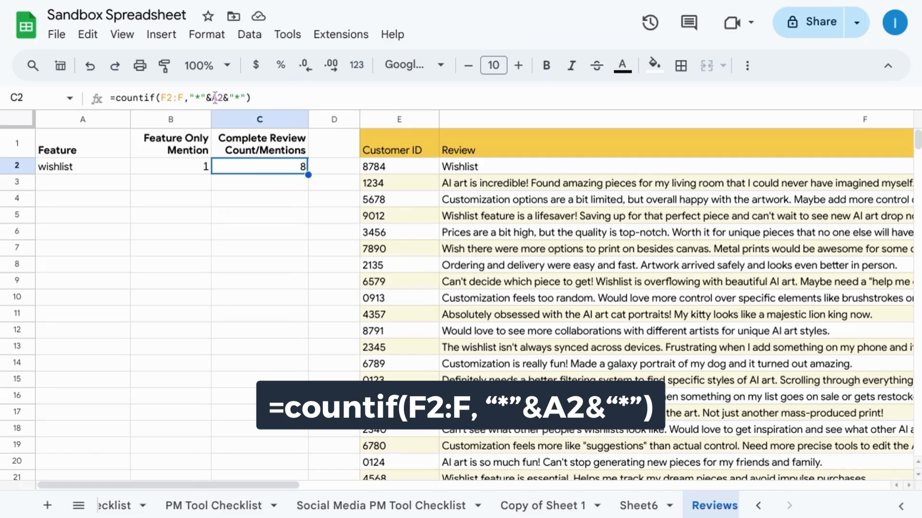
mouse_move(133, 171)
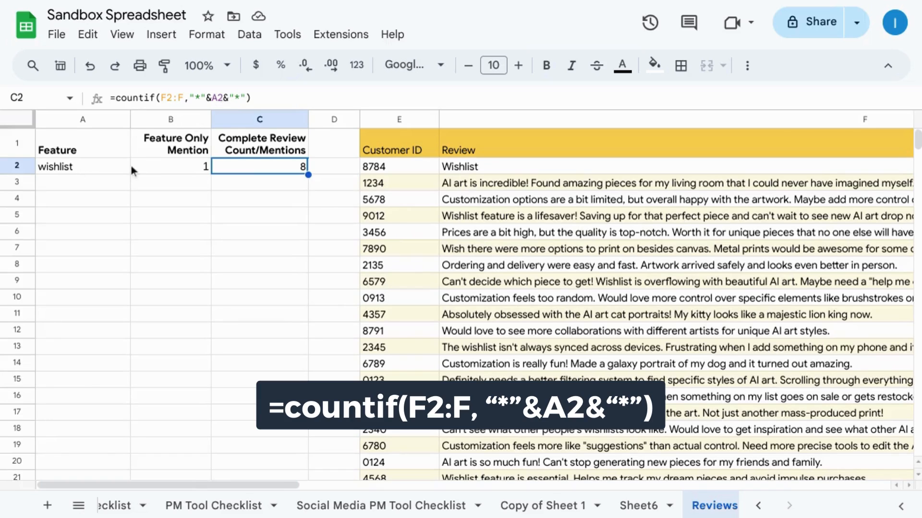
type("wishlist")
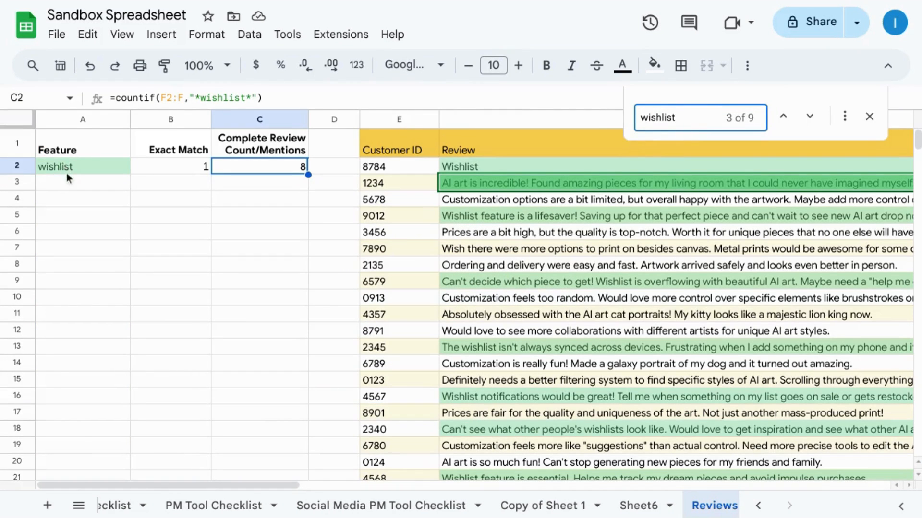
mouse_move(770, 136)
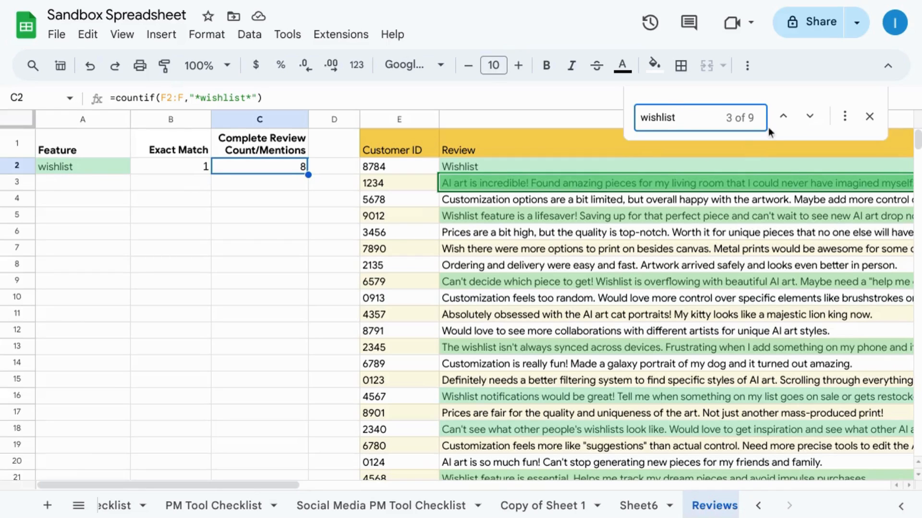